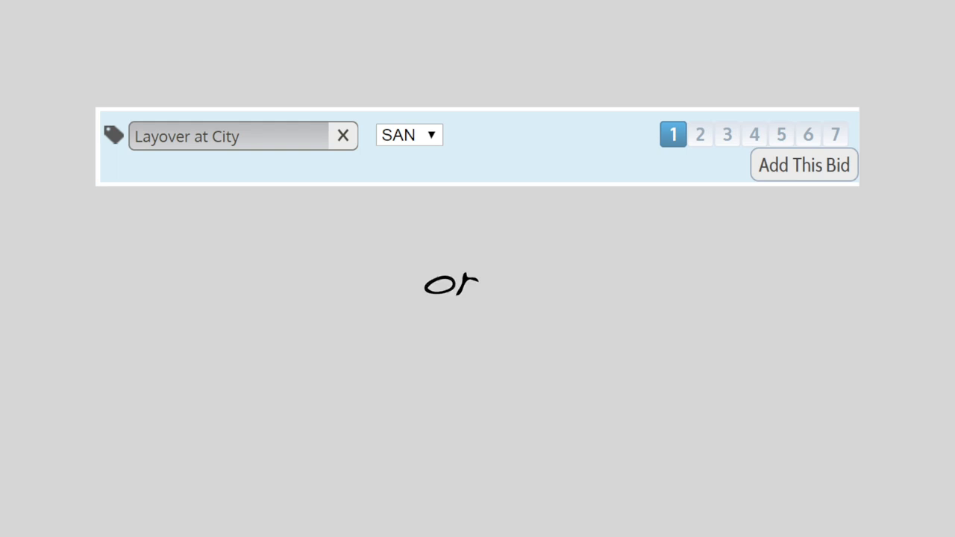
# Step: Advance the slide to reveal the second Layover at City bid row set to SFO
pyautogui.click(803, 165)
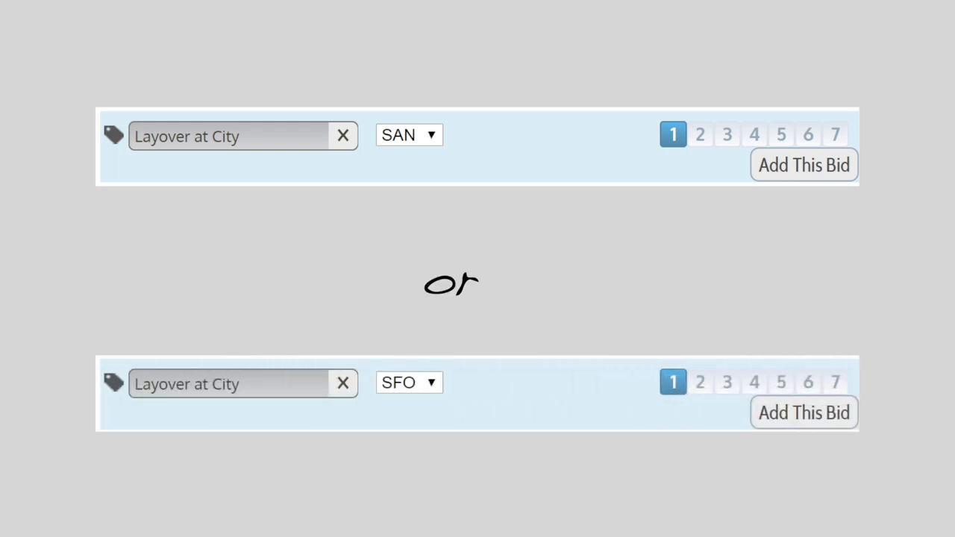